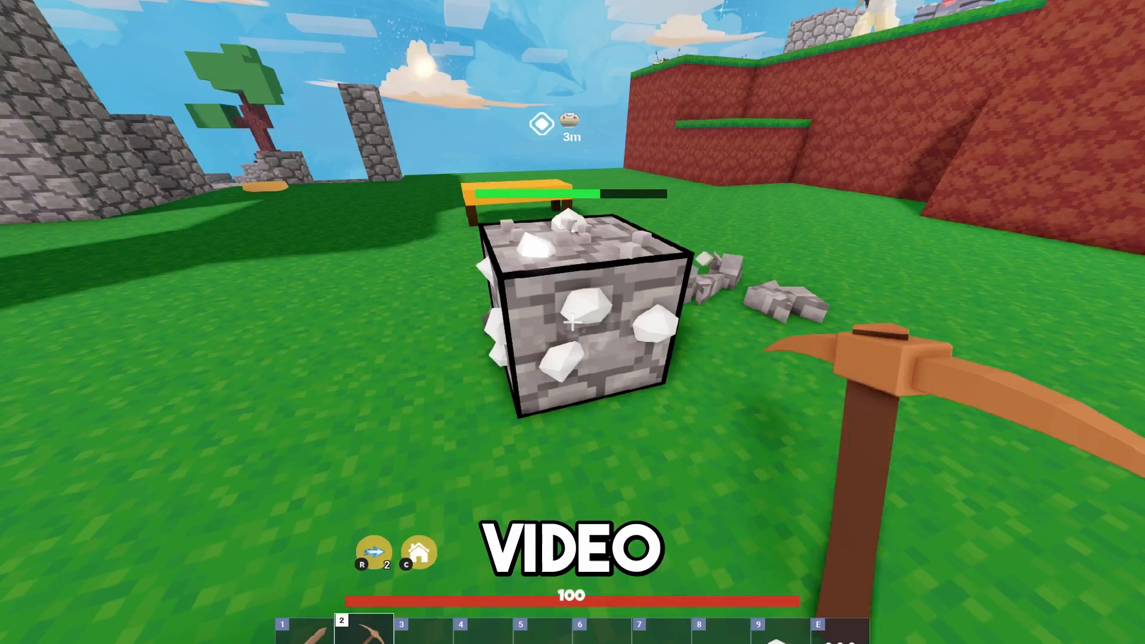
- Scroll down the OP Auto Clicker site and download the program with the orange Download button
key(tab)
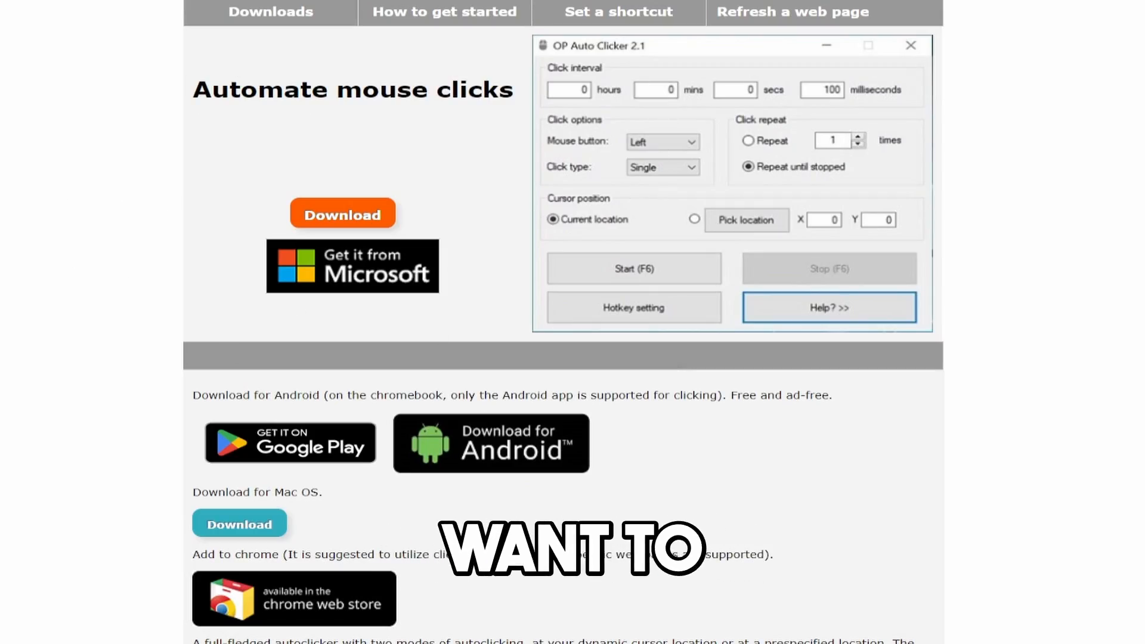
scroll(down, 3)
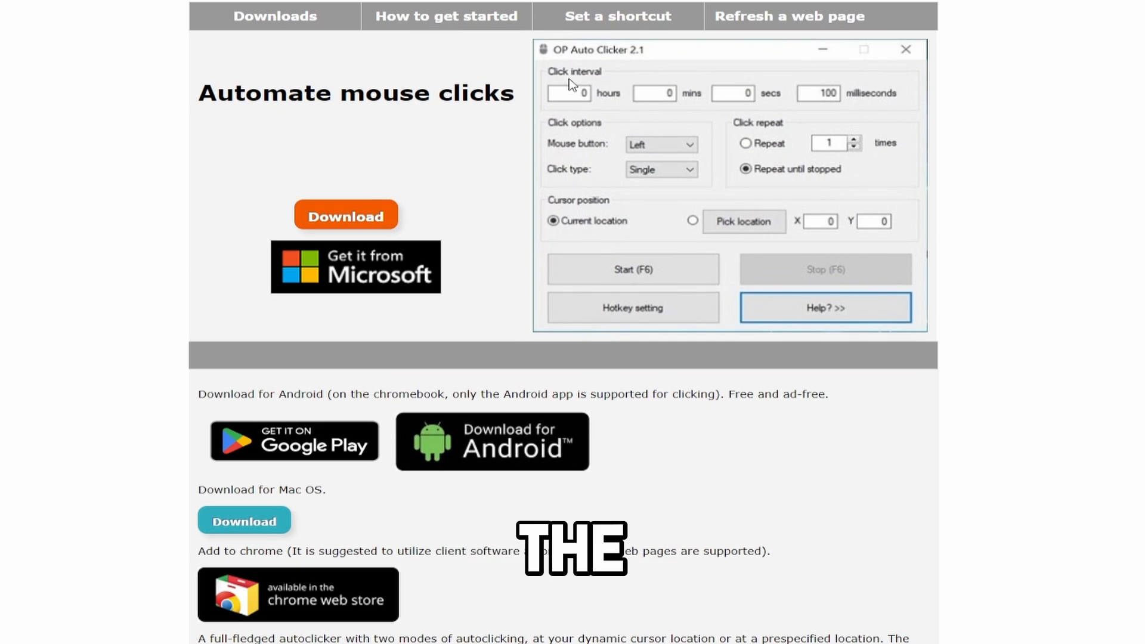
scroll(down, 3)
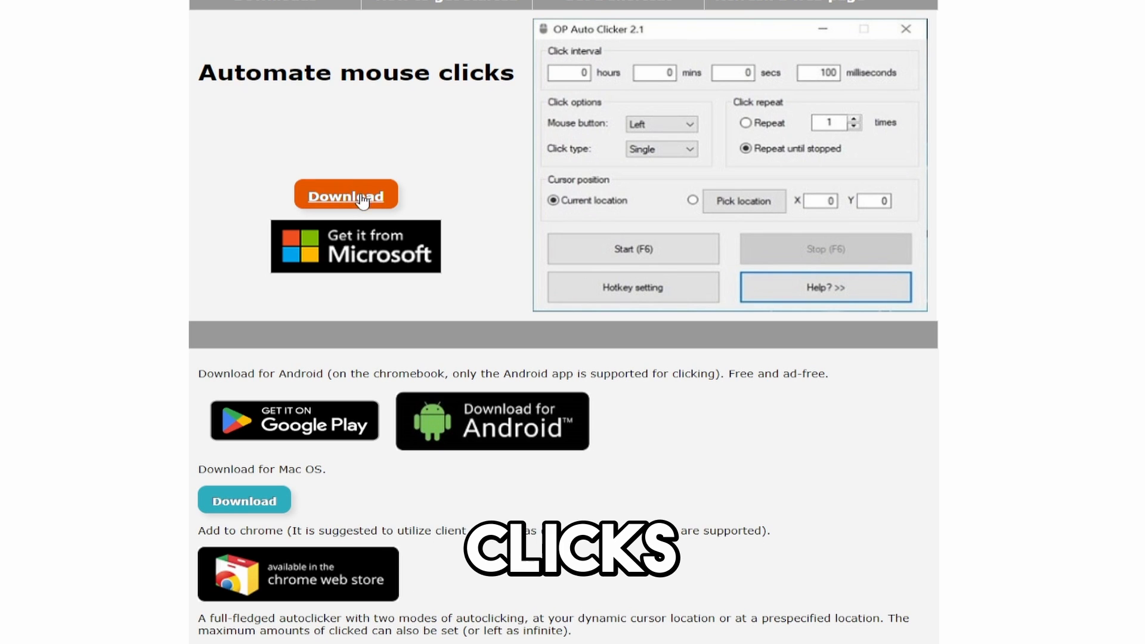
click(346, 195)
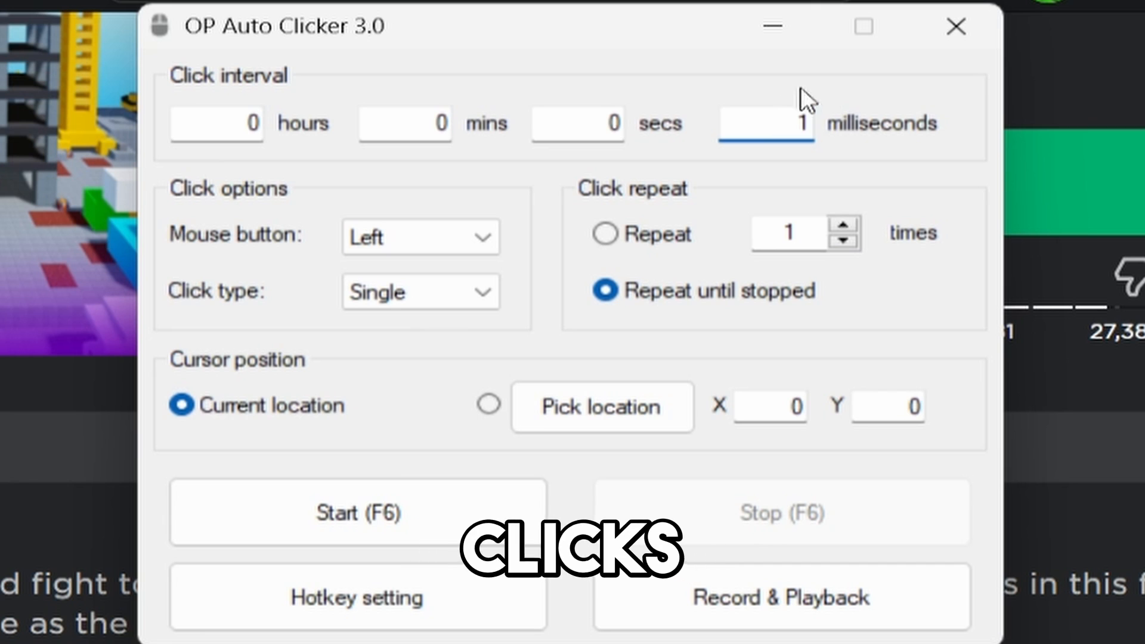
mouse_move(840, 136)
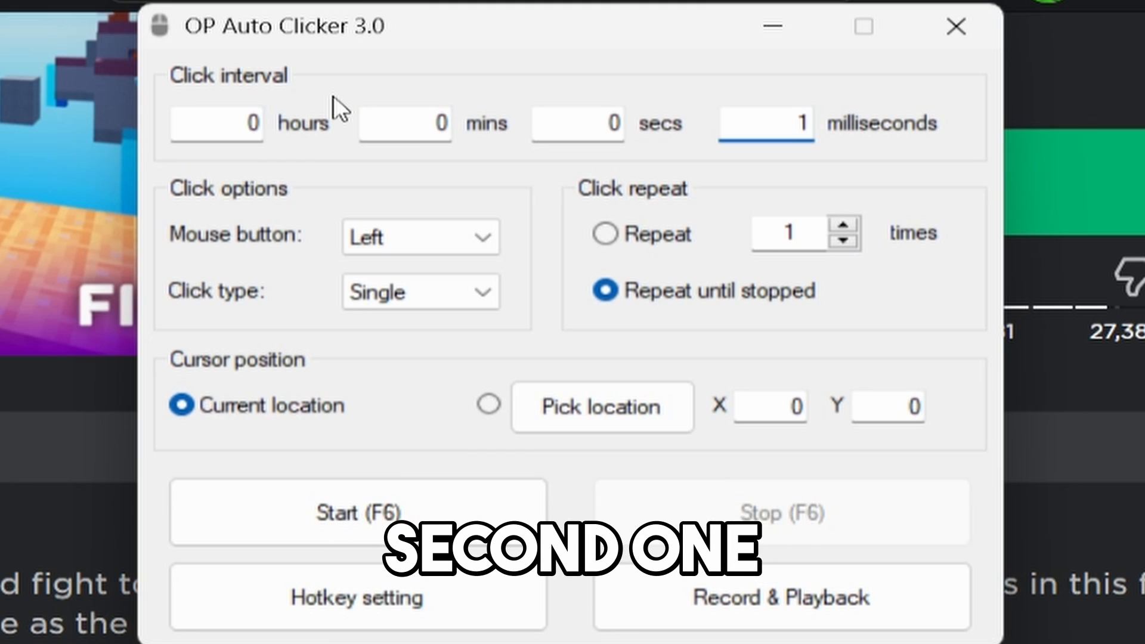
- Finish the 1 ms interval, keep Single clicks, and enter a fixed repeat count
click(420, 236)
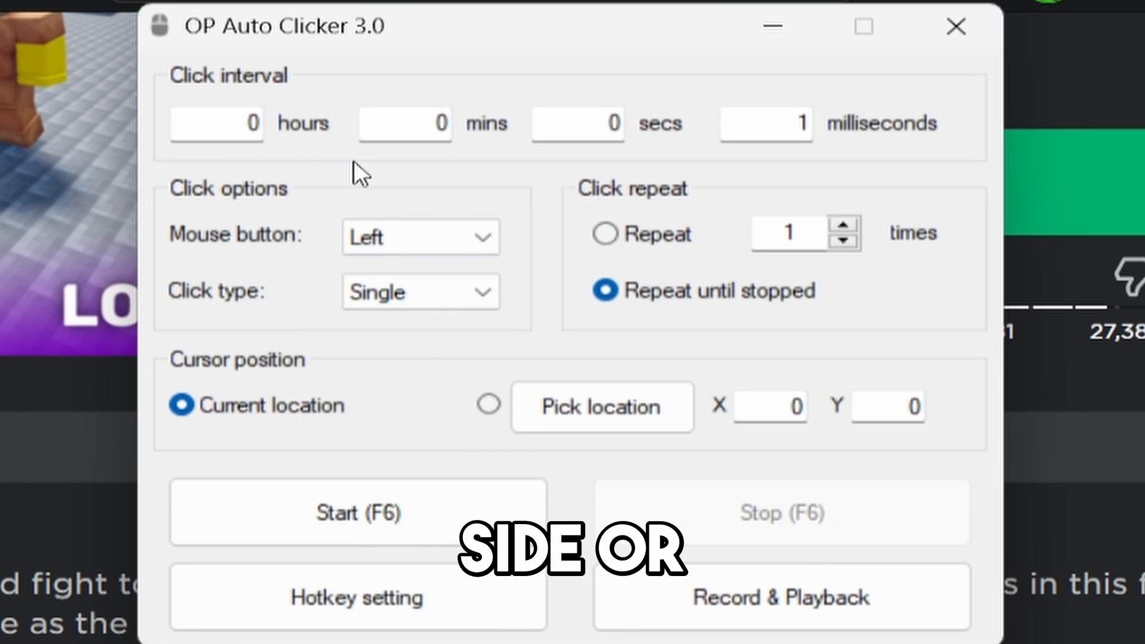
click(420, 292)
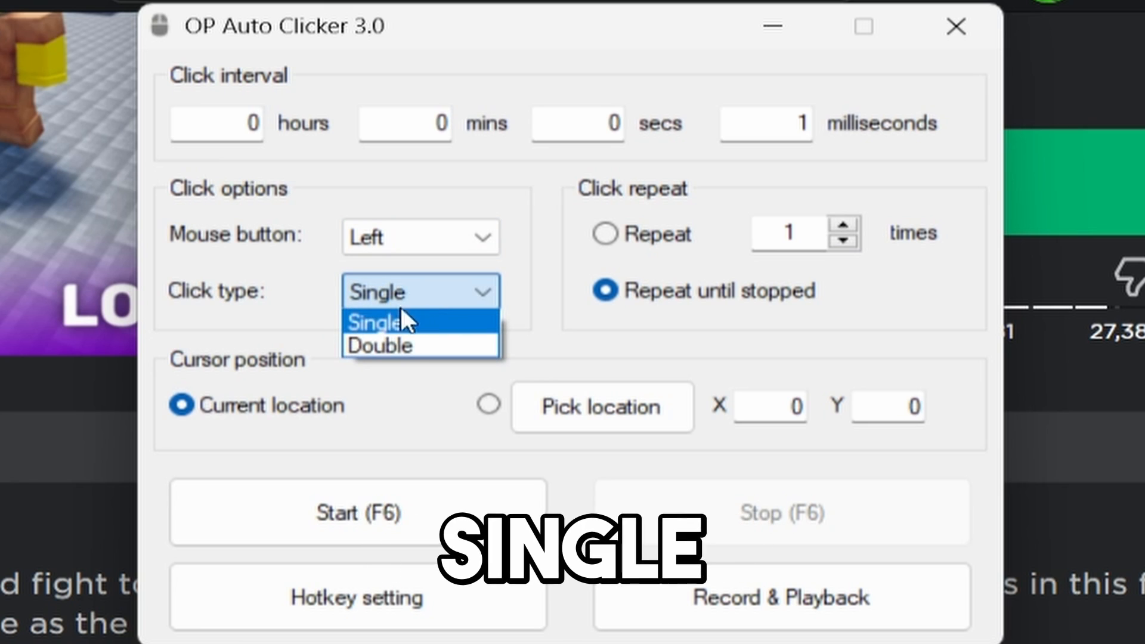
click(373, 322)
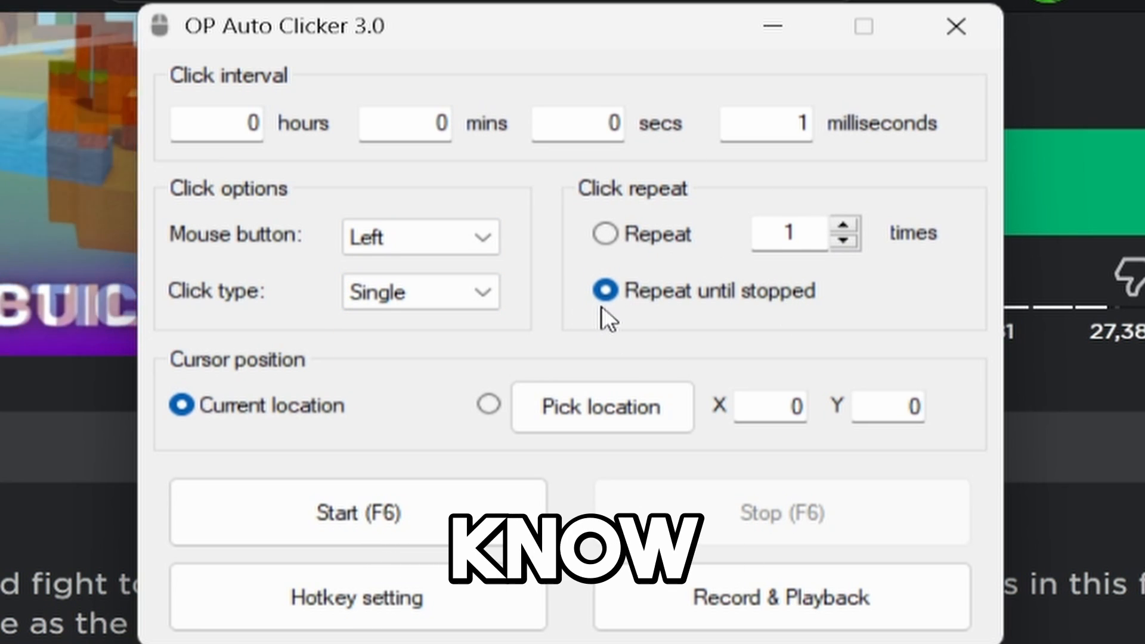
click(605, 233)
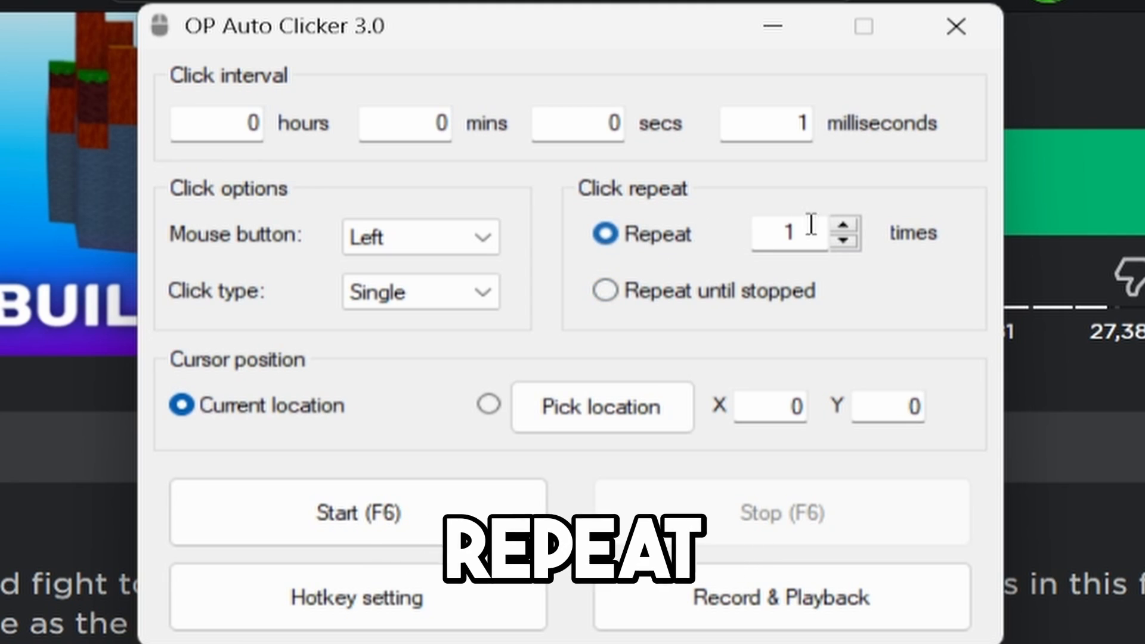
text(2000)
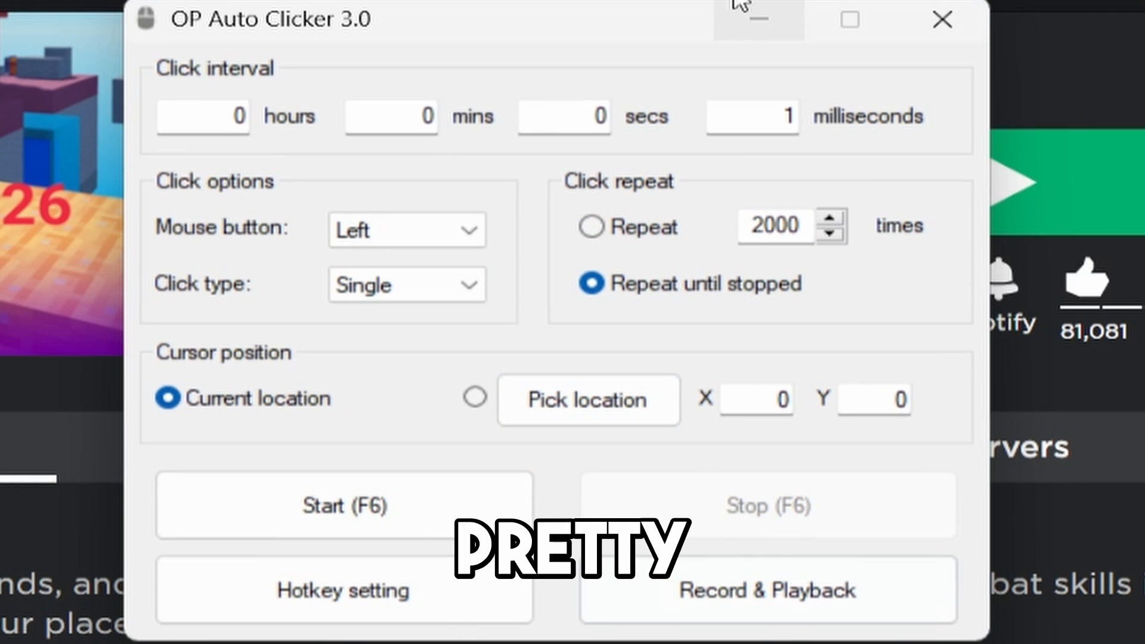
- Reassign the start/stop hotkey to K, confirm with Ok, and start clicking
click(344, 505)
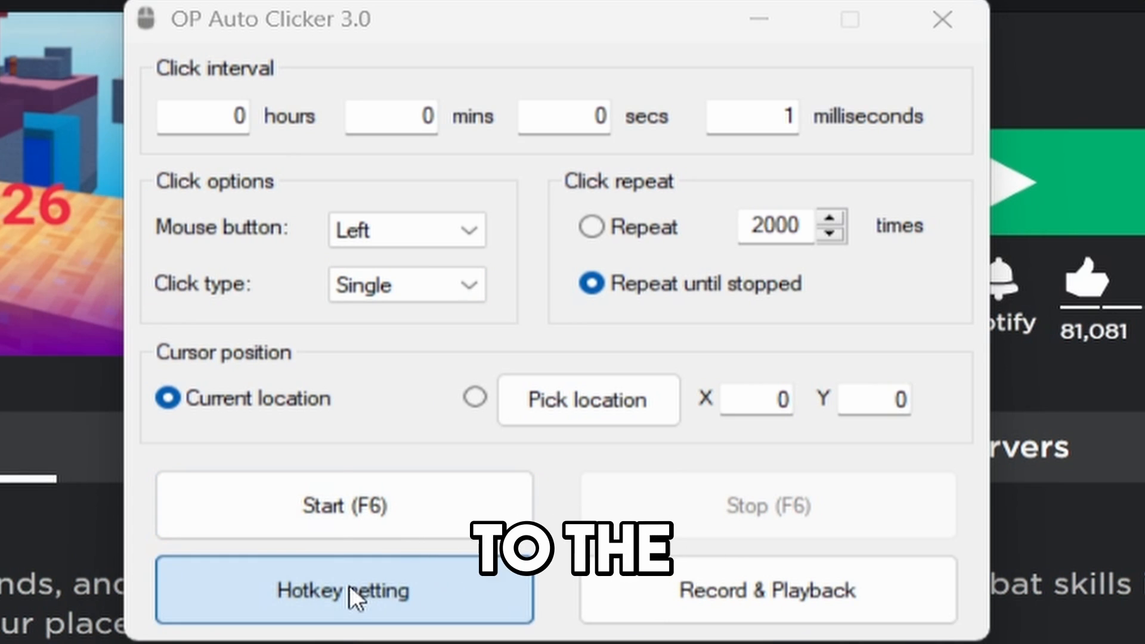
click(343, 590)
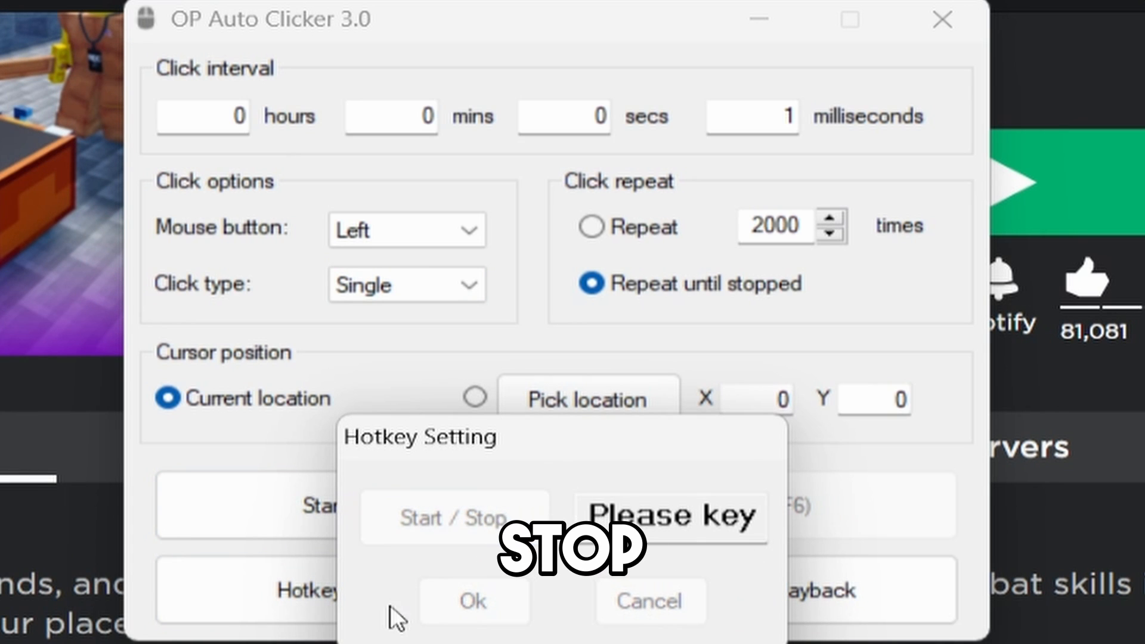
click(453, 517)
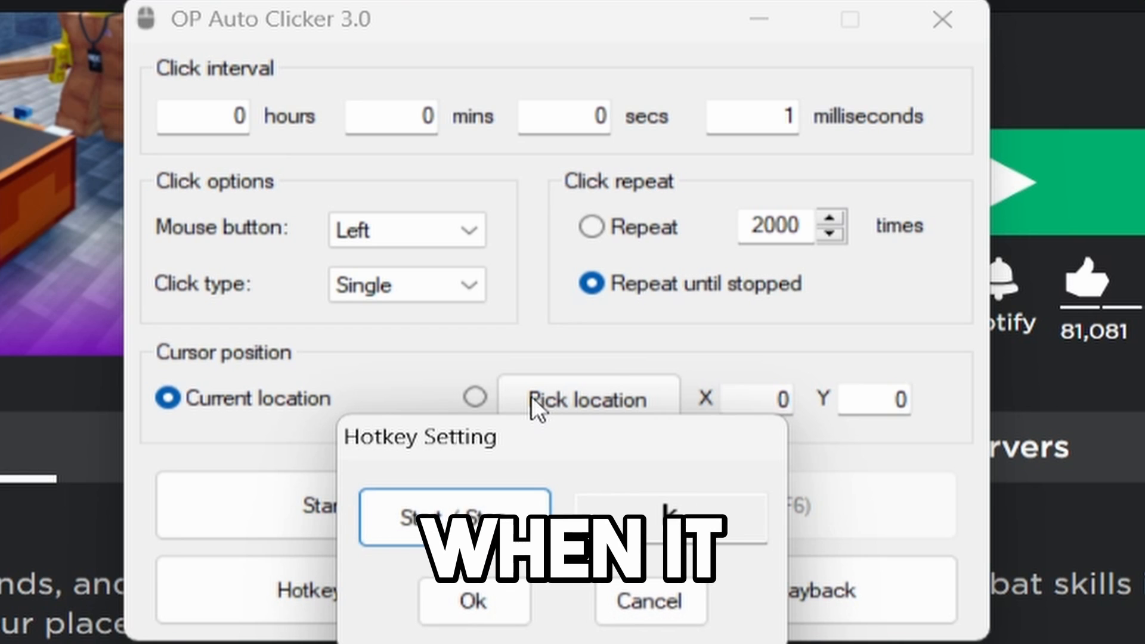
click(473, 602)
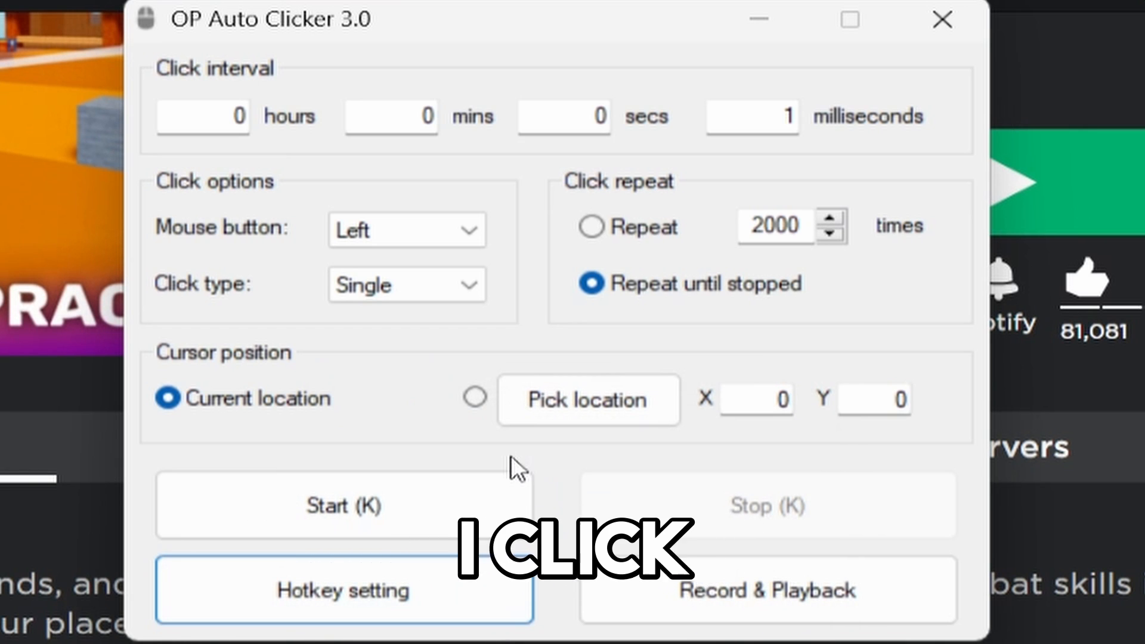
click(344, 506)
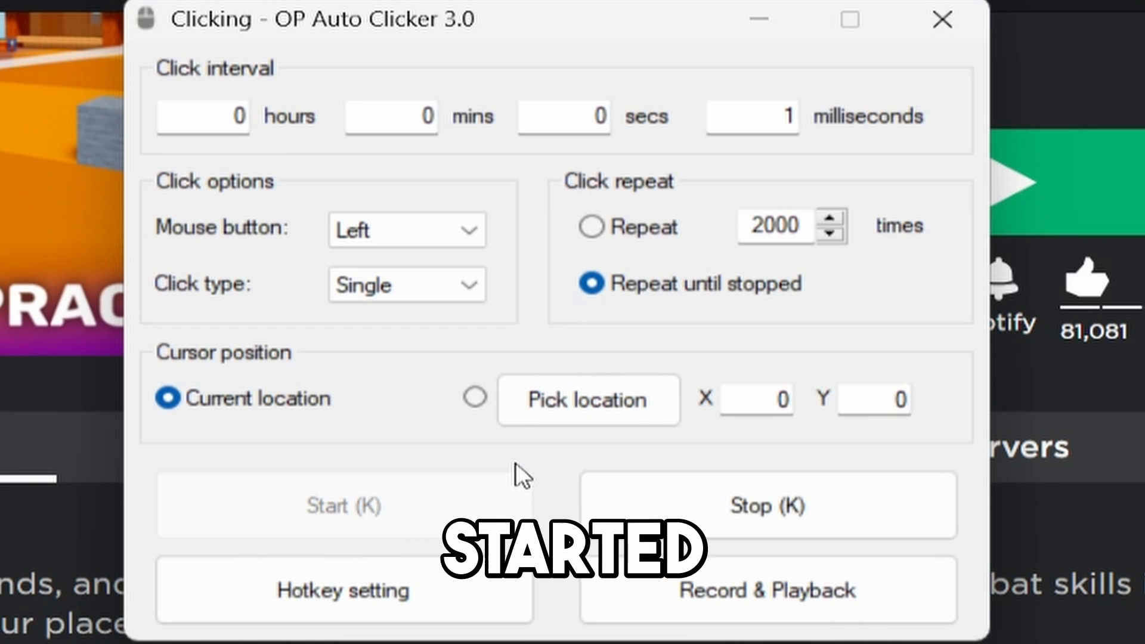
click(767, 505)
text(cps test)
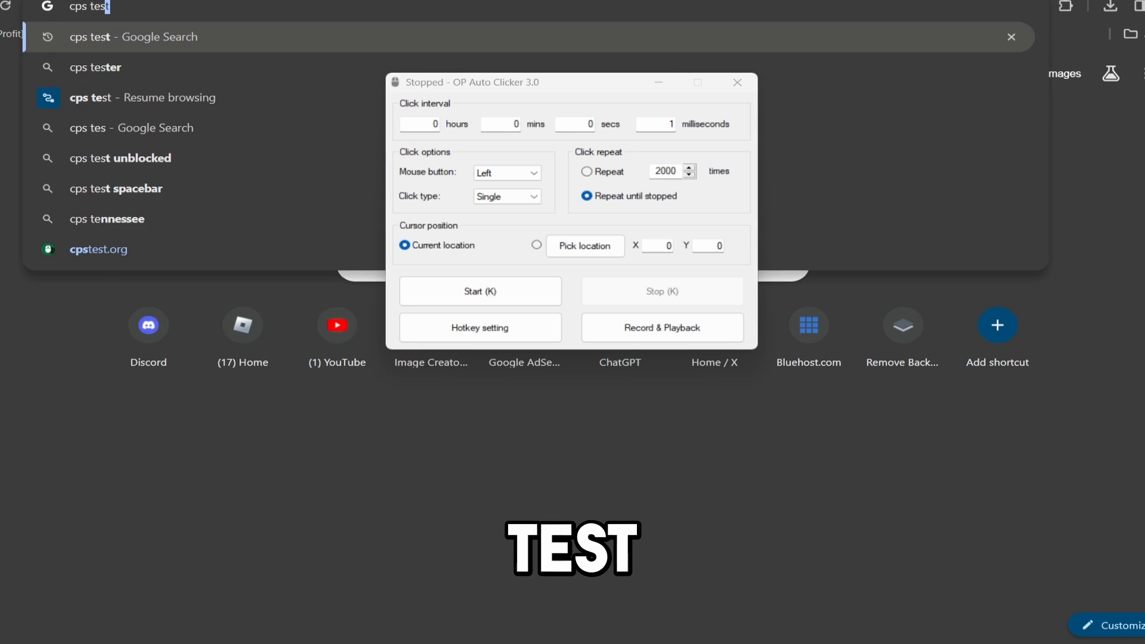
- Load cpstest.org and start the click speed test
key(Enter)
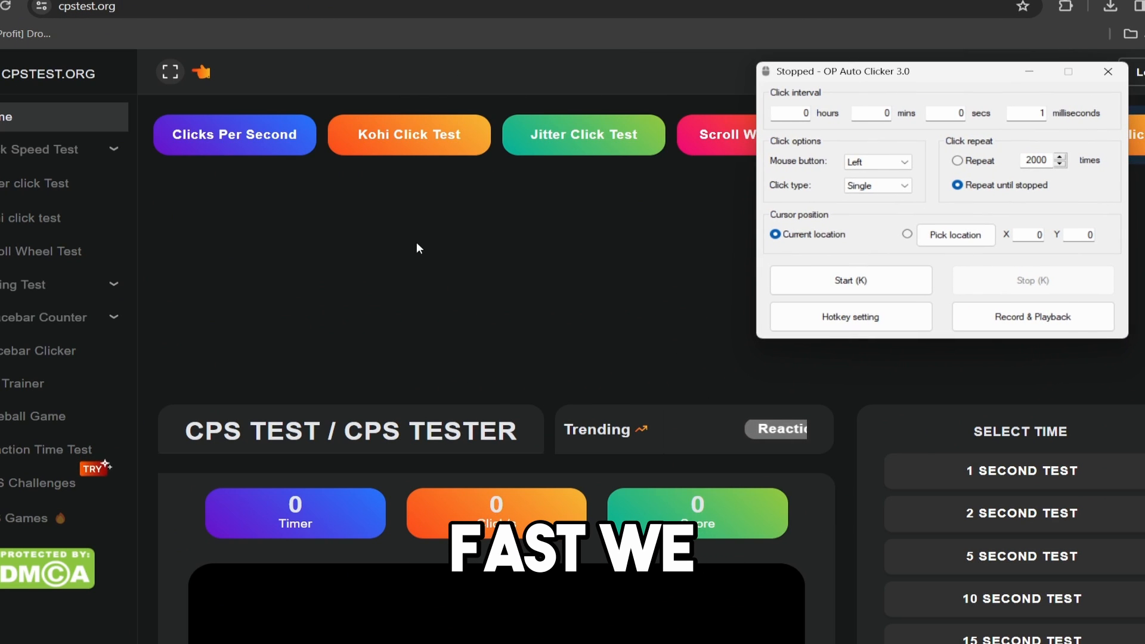
click(849, 280)
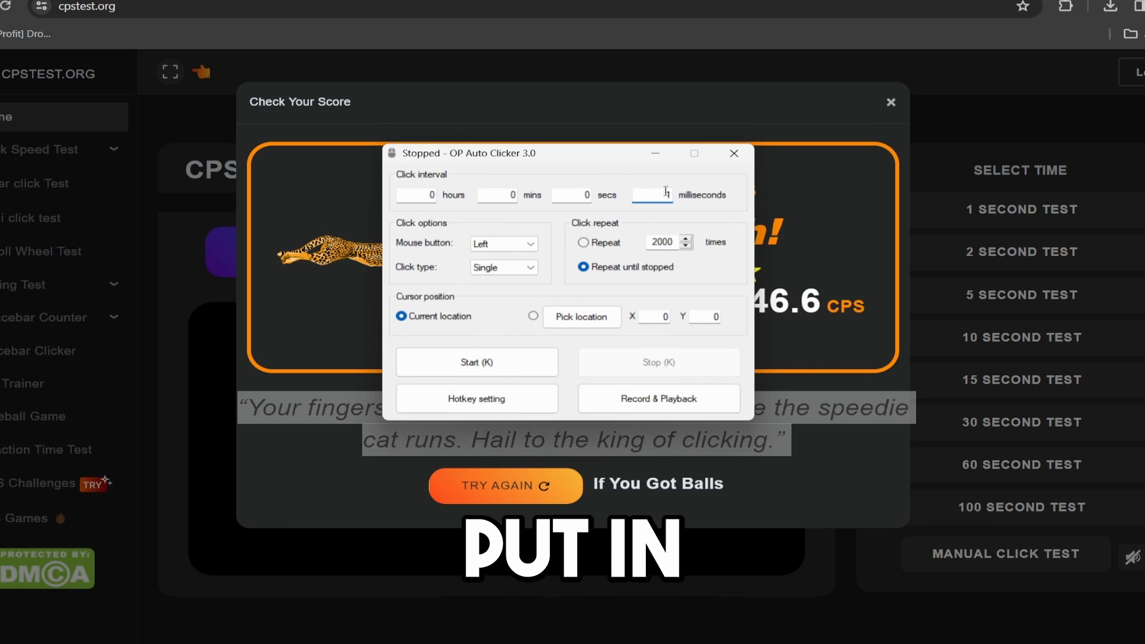
- Re-enter a 1 ms interval, start auto clicking, and close the 46.6 CPS score
text(1)
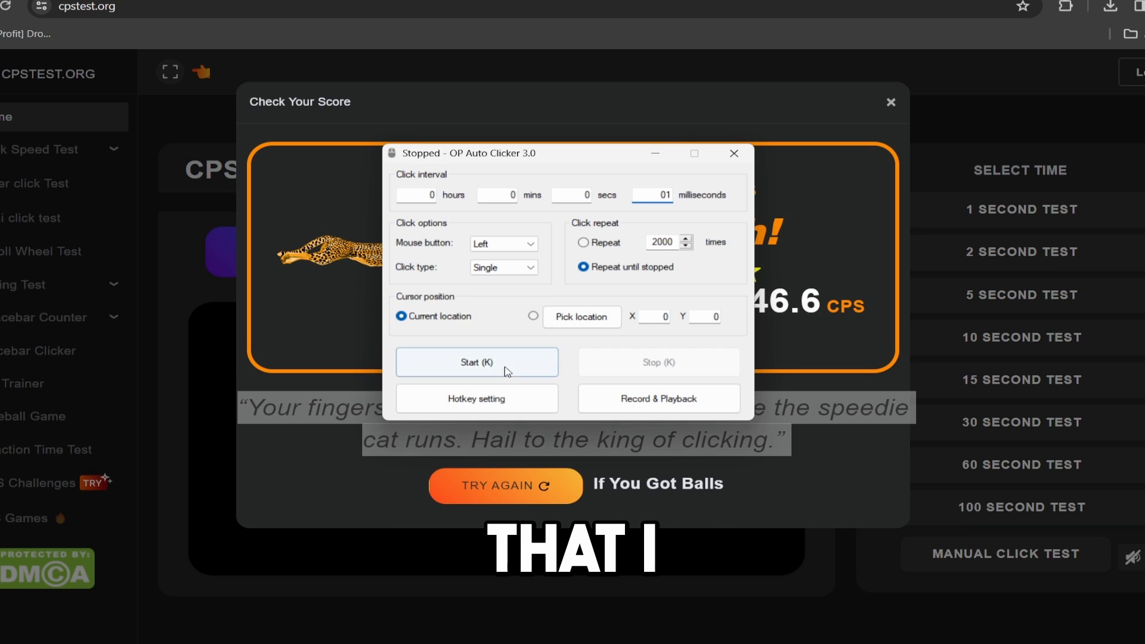
click(733, 154)
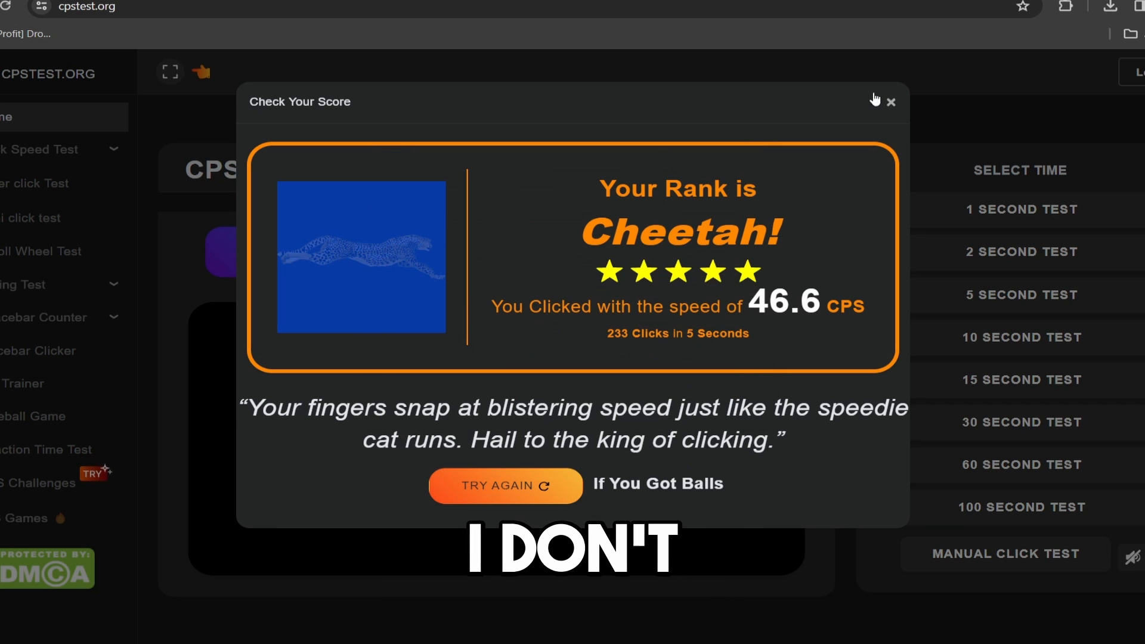
click(889, 102)
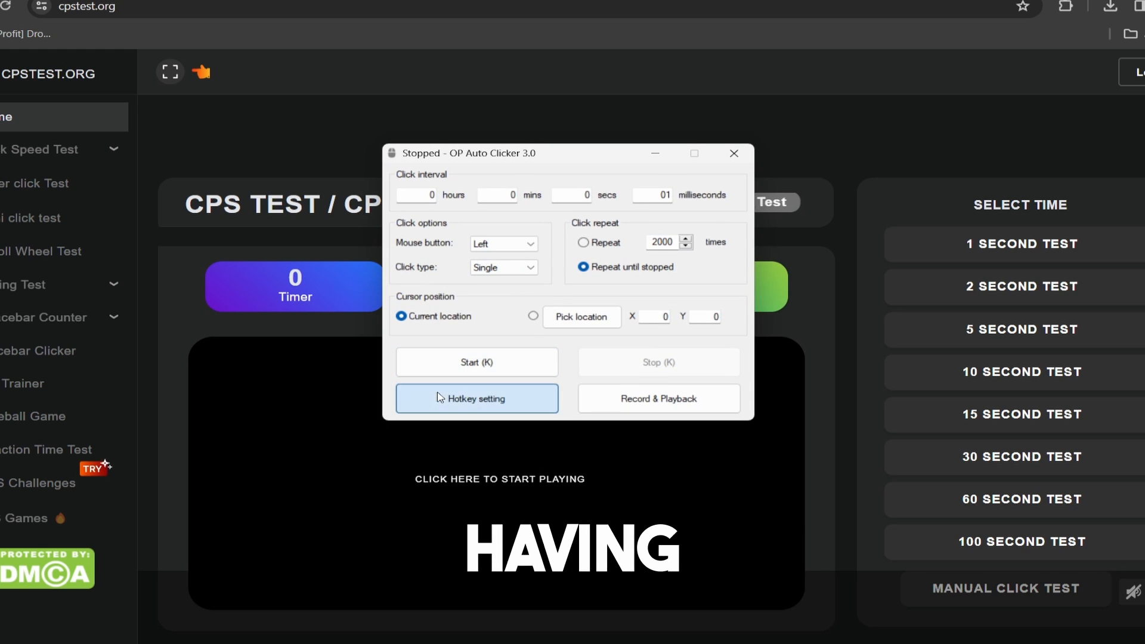
- Reopen the hotkey settings and open the 1 Second Click Test page
click(476, 397)
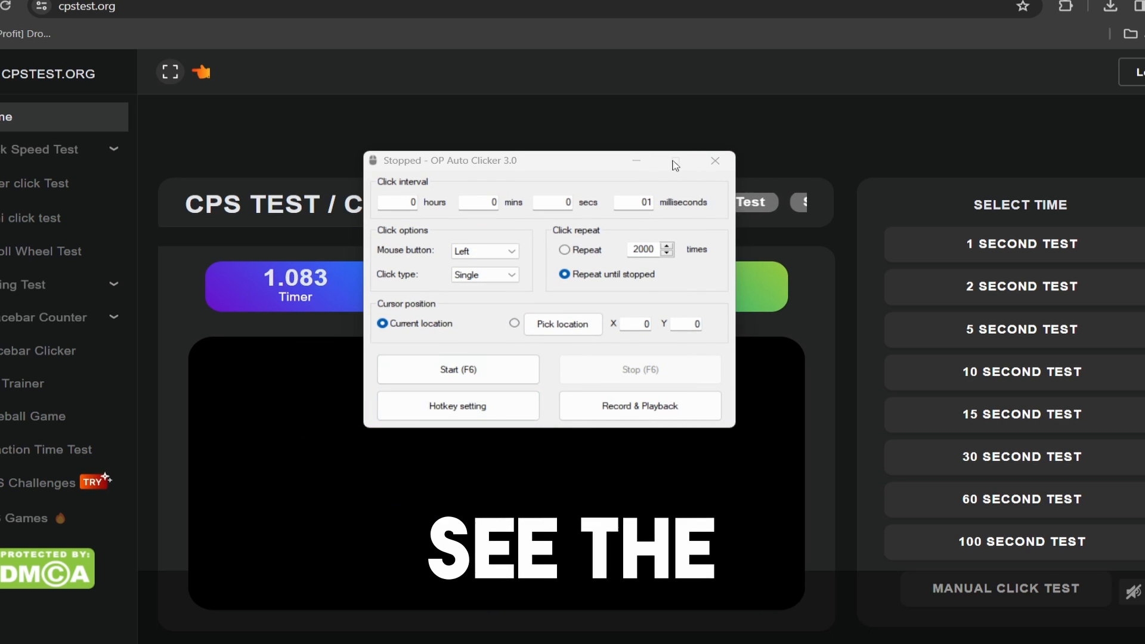
click(1022, 244)
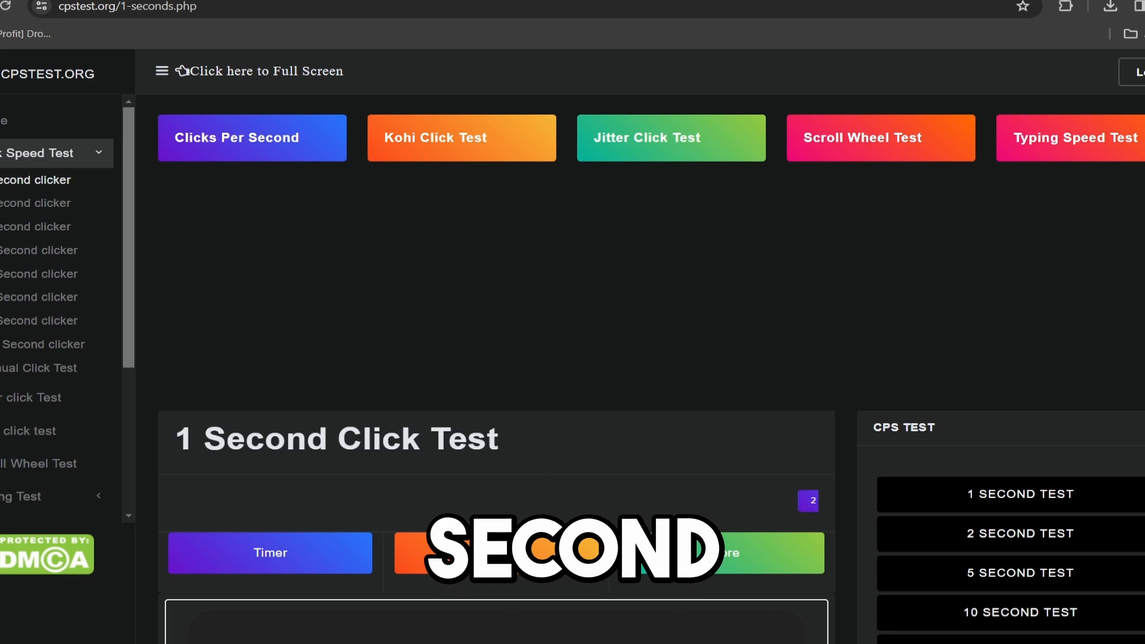